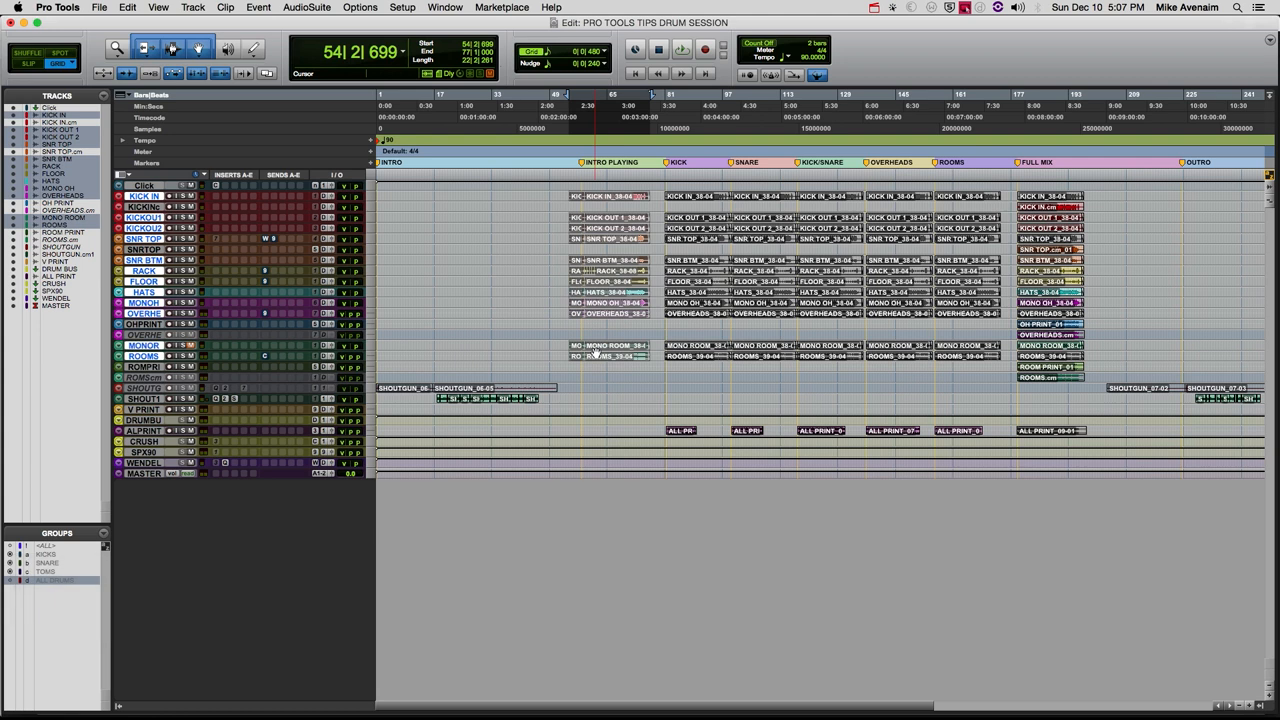
pyautogui.press('cmd')
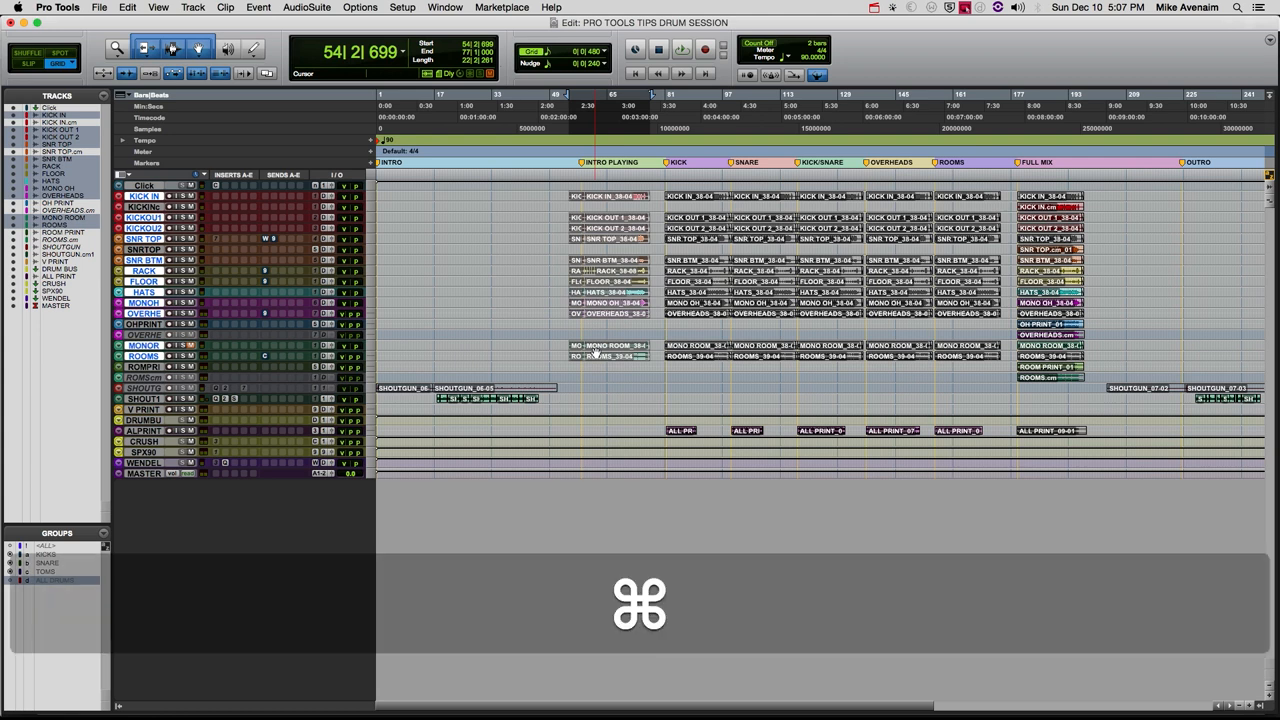